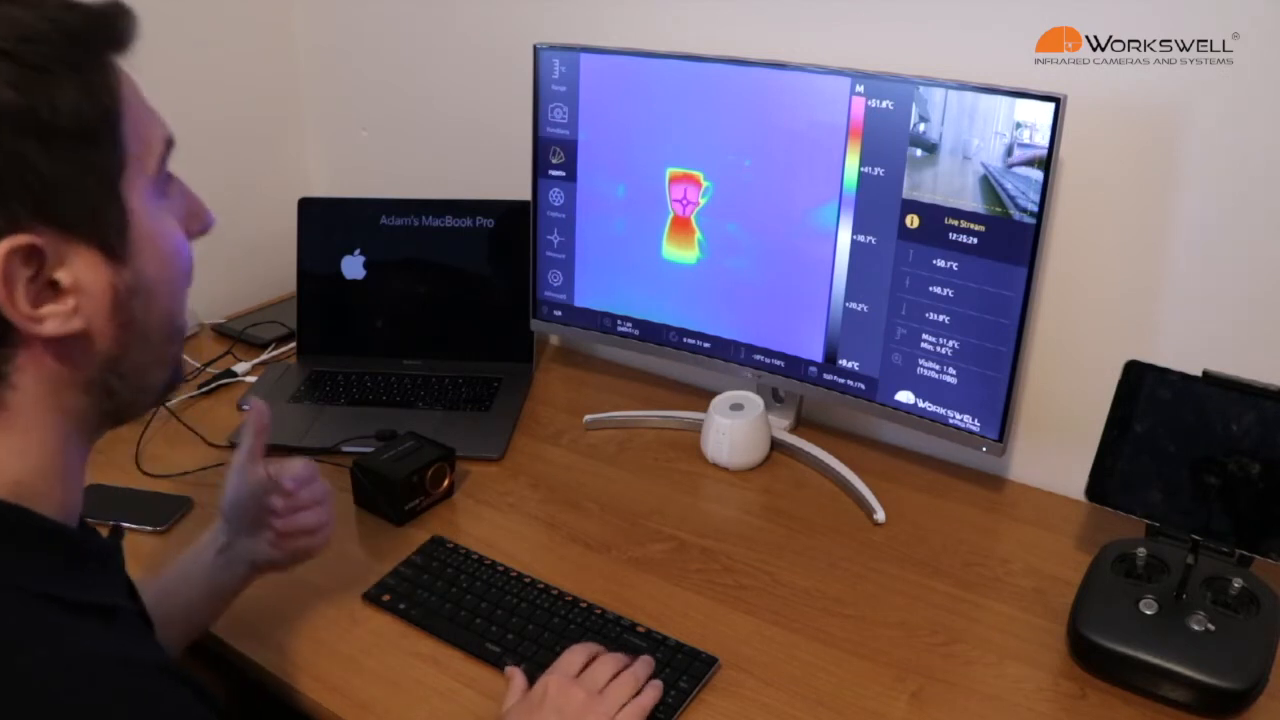
# - Open the palette dropdown from the left sidebar to list the available colour palettes
pyautogui.click(557, 160)
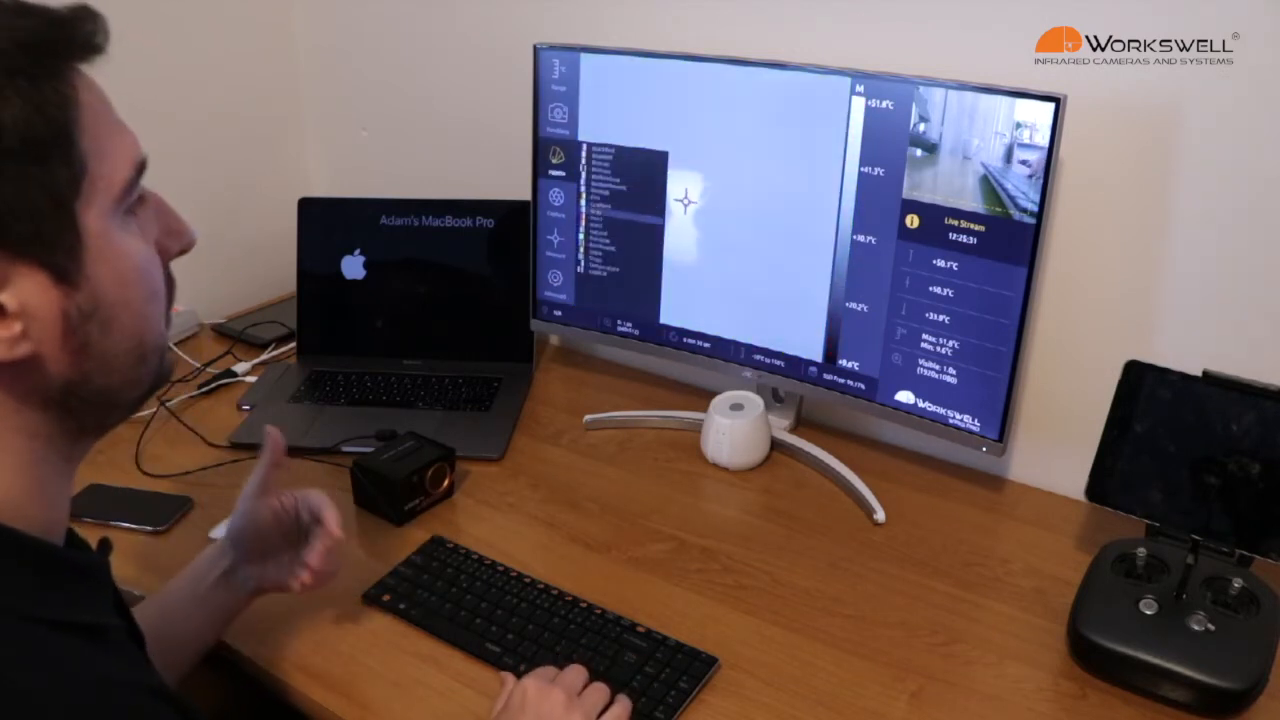